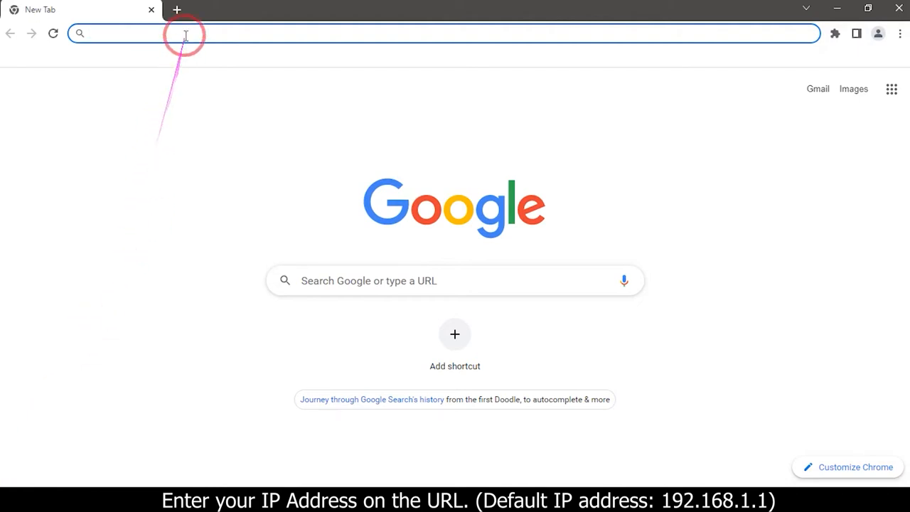
- Load the router's admin address 192.168.1.1 from the Chrome address bar
text(19)
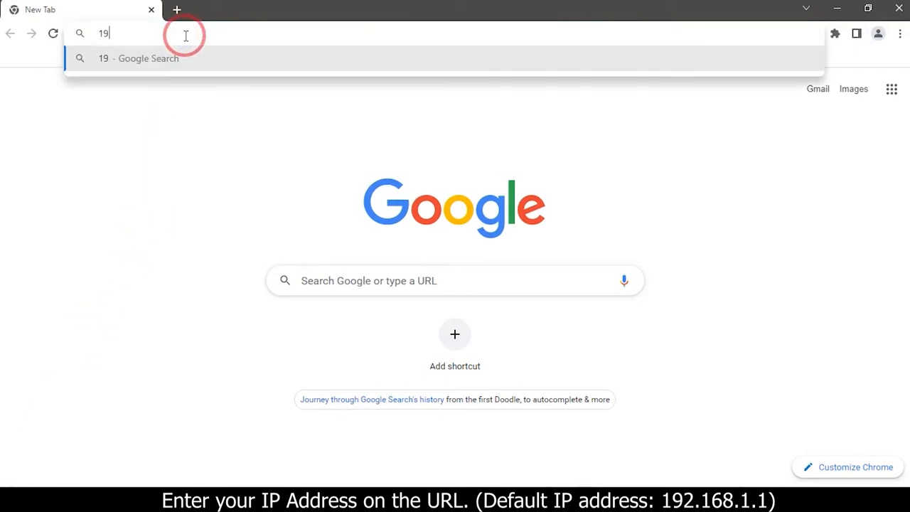
text(2.1)
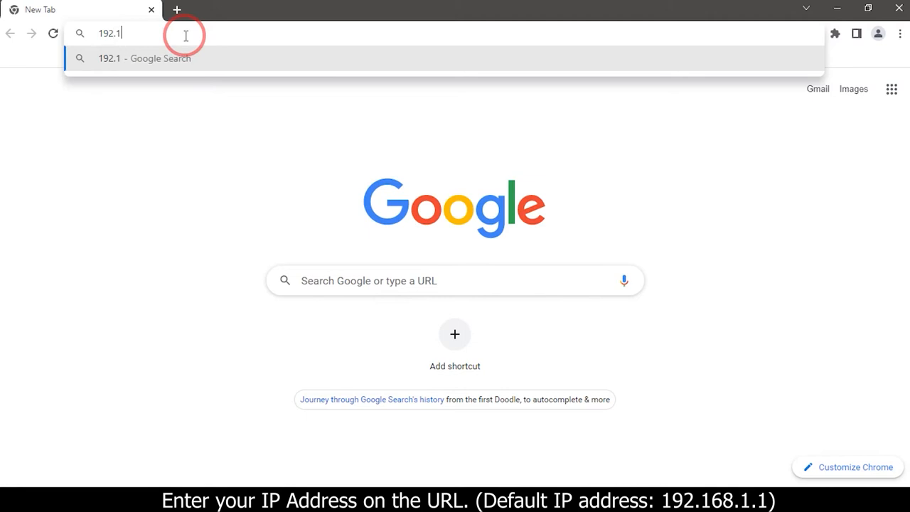
text(68.1.1)
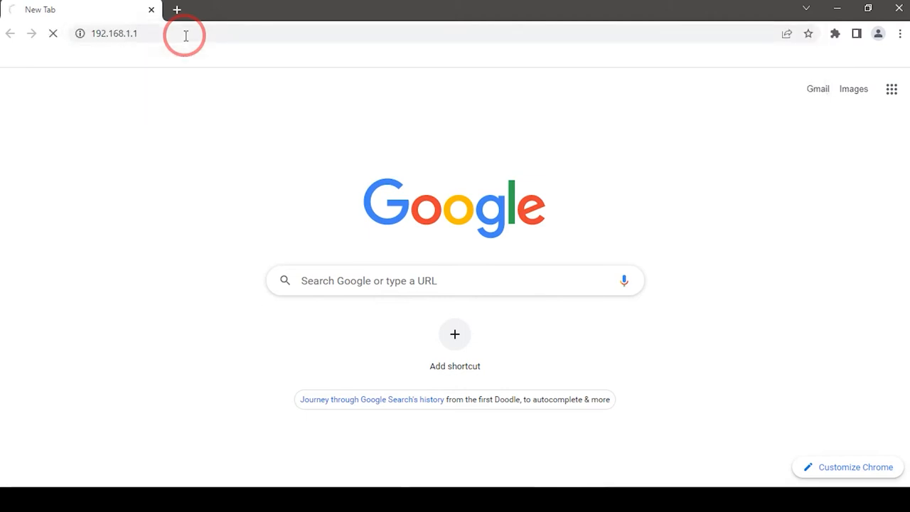
key(Return)
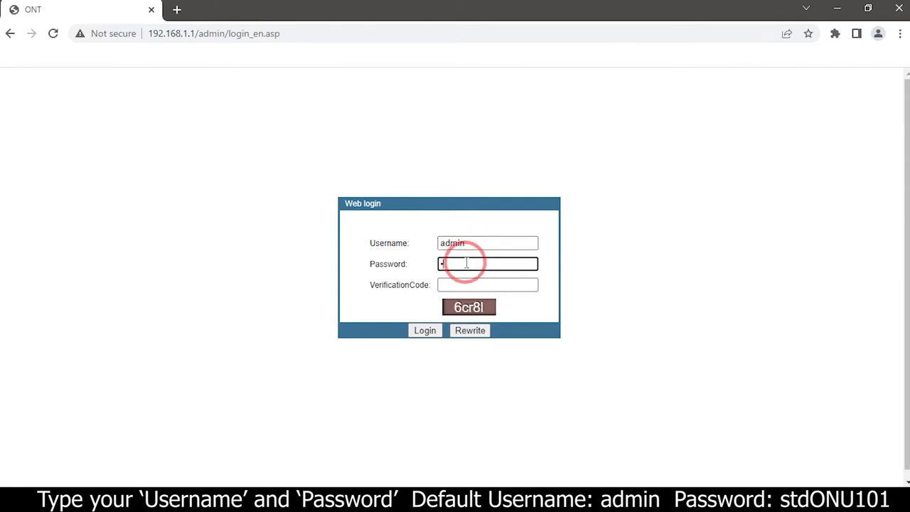
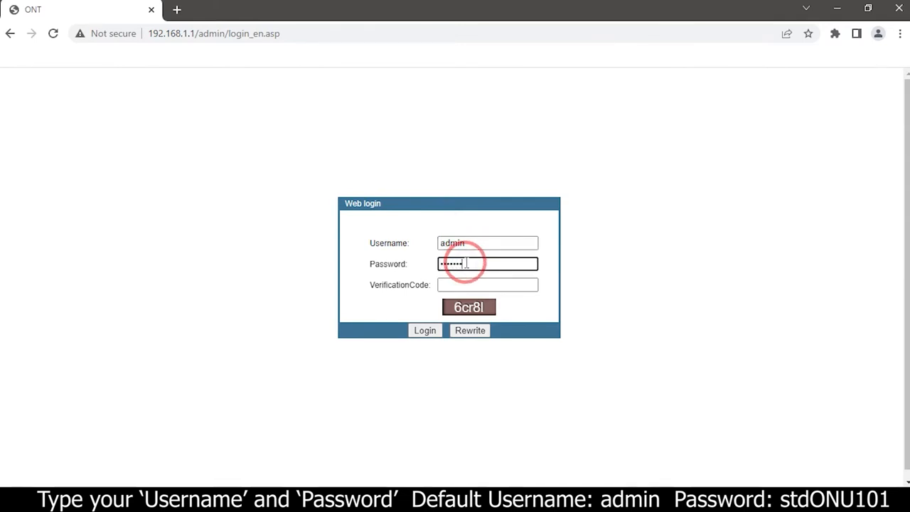
click(488, 285)
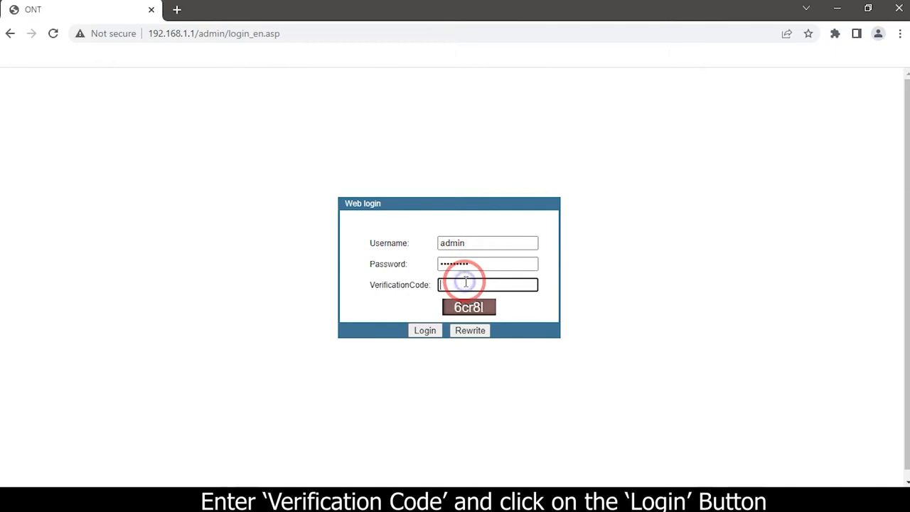
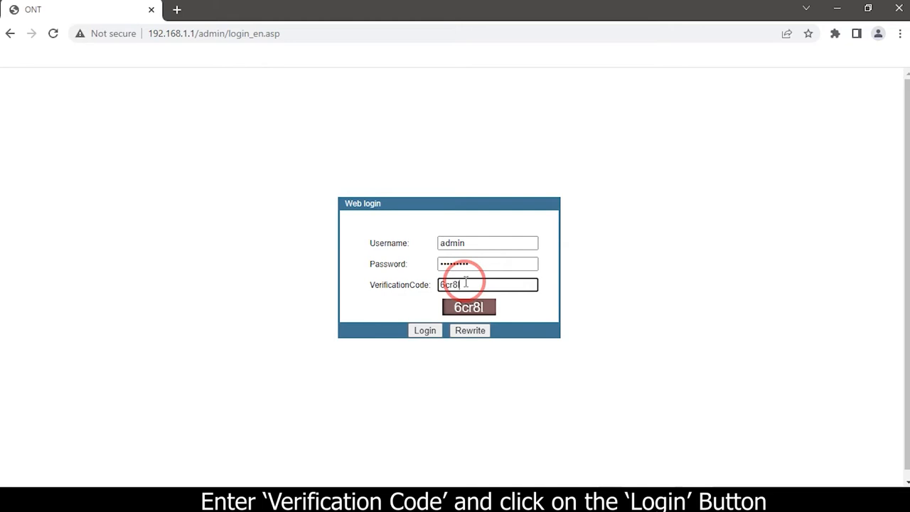
click(424, 330)
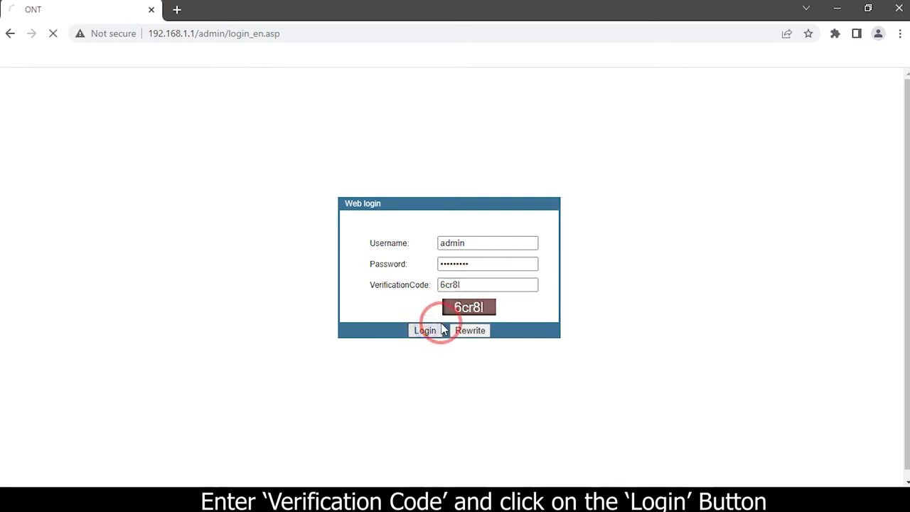
click(424, 330)
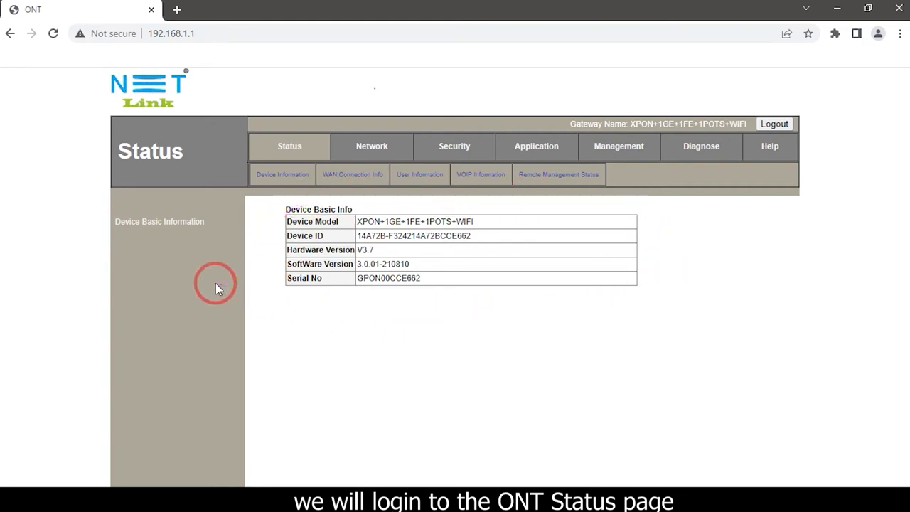
mouse_move(269, 313)
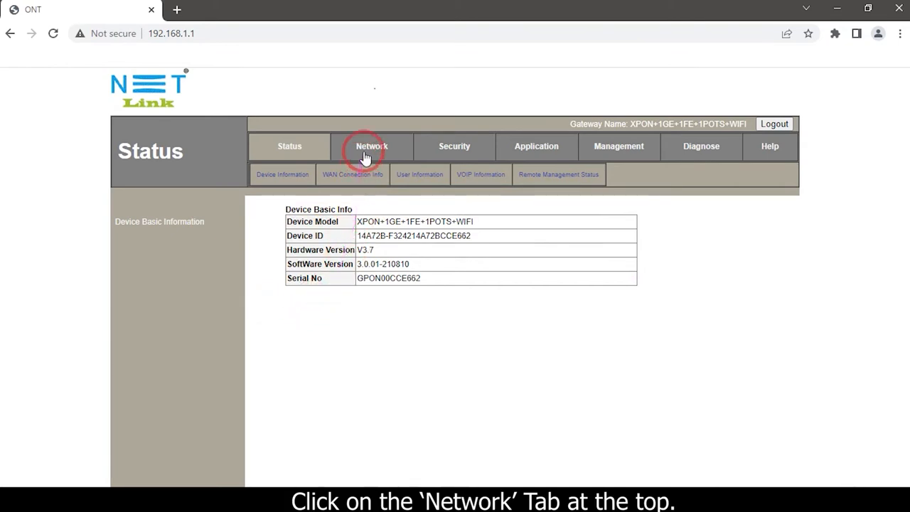
- Go to the Network section's WLAN basic settings page
click(371, 145)
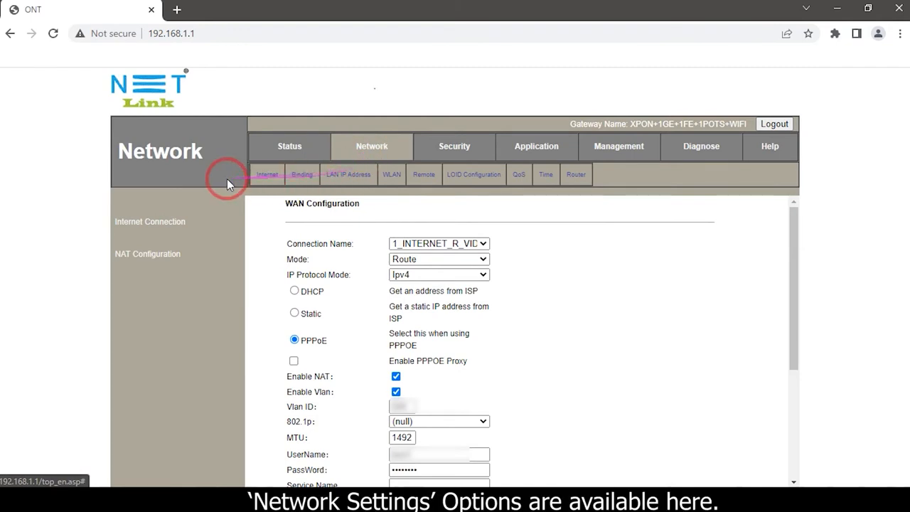
mouse_move(576, 177)
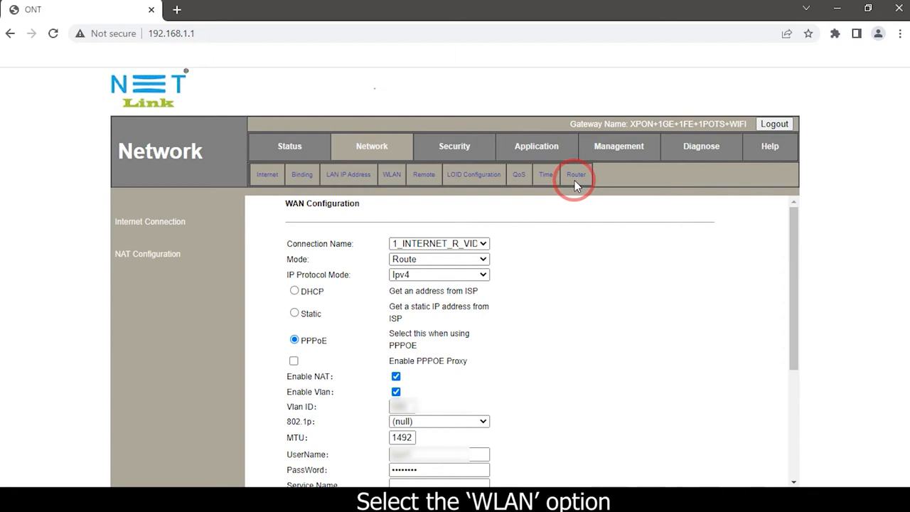
click(391, 173)
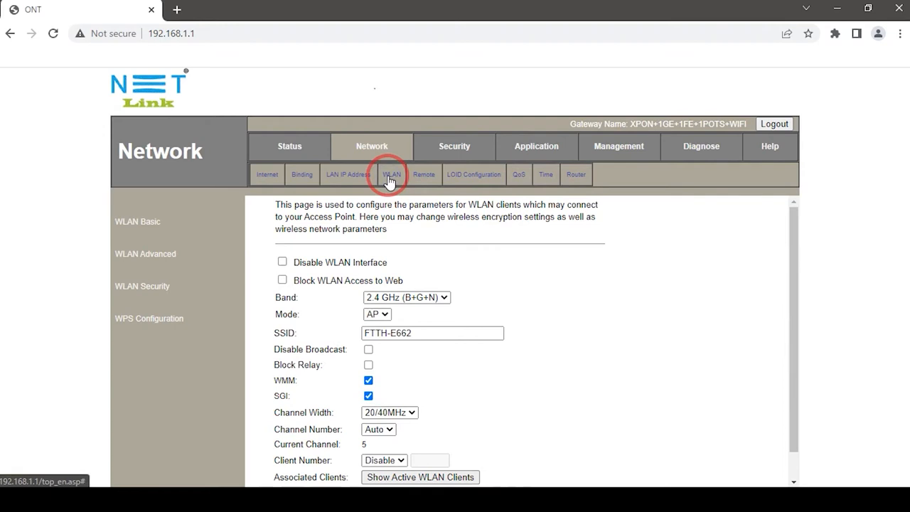
mouse_move(278, 416)
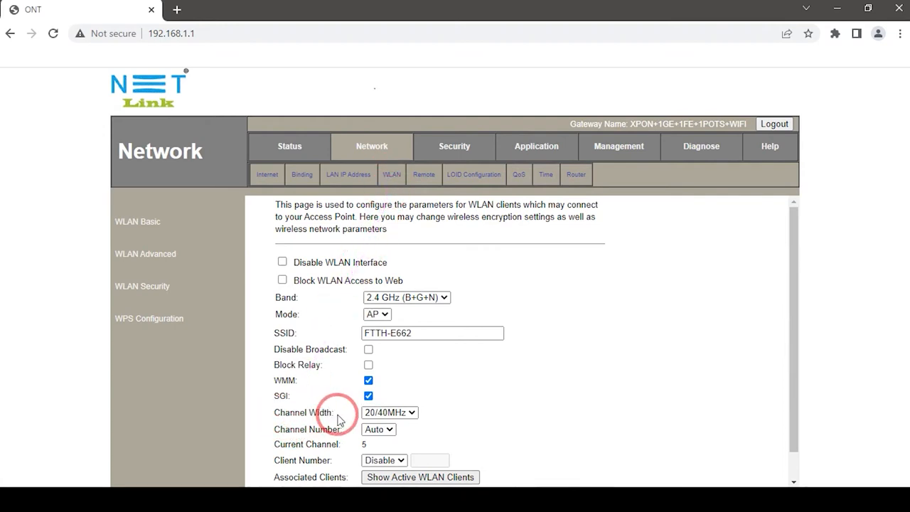
- Choose 20MHz as the wireless channel width, replacing 20/40MHz
click(390, 412)
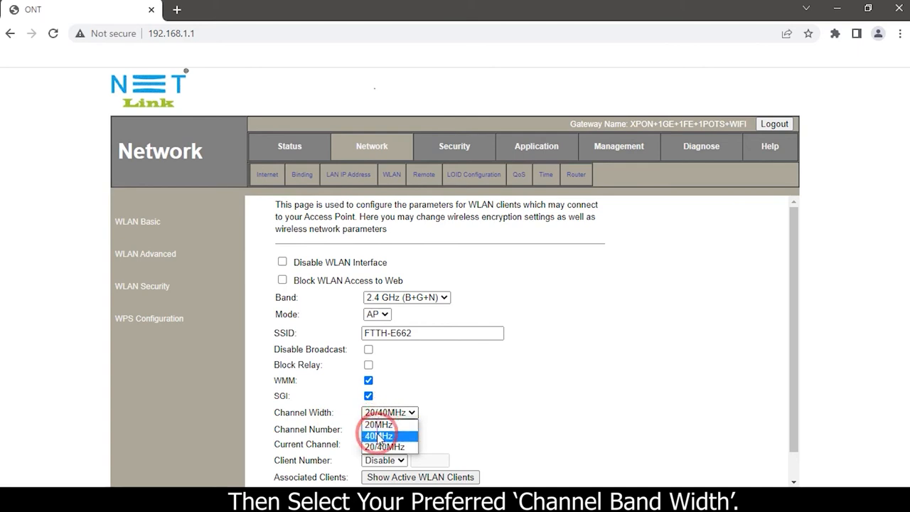
mouse_move(378, 424)
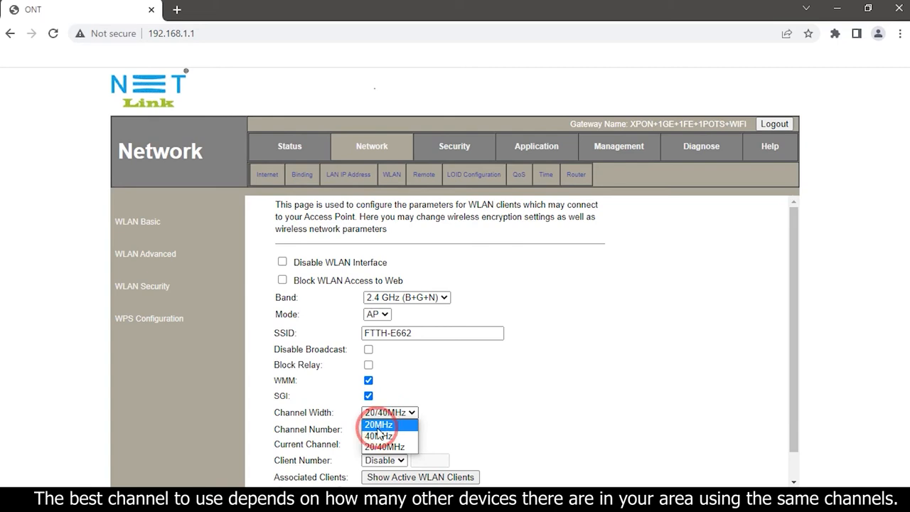
mouse_move(379, 435)
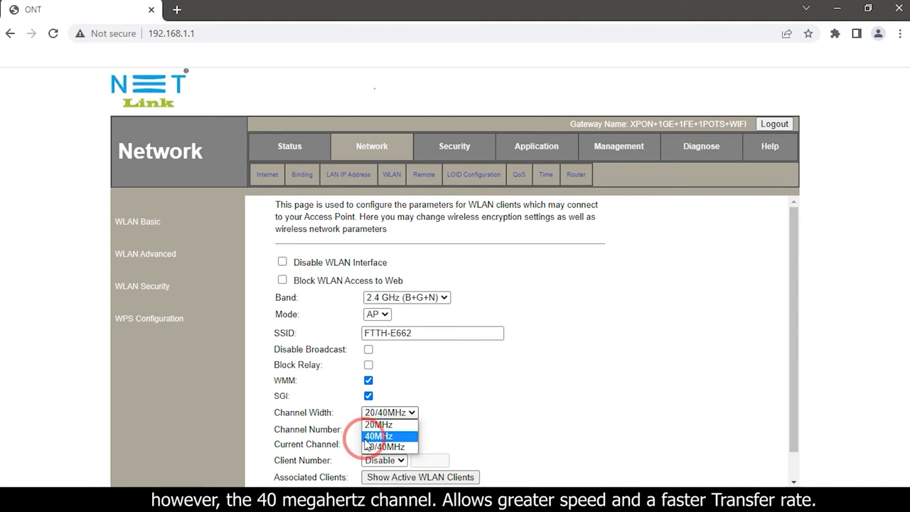
click(378, 423)
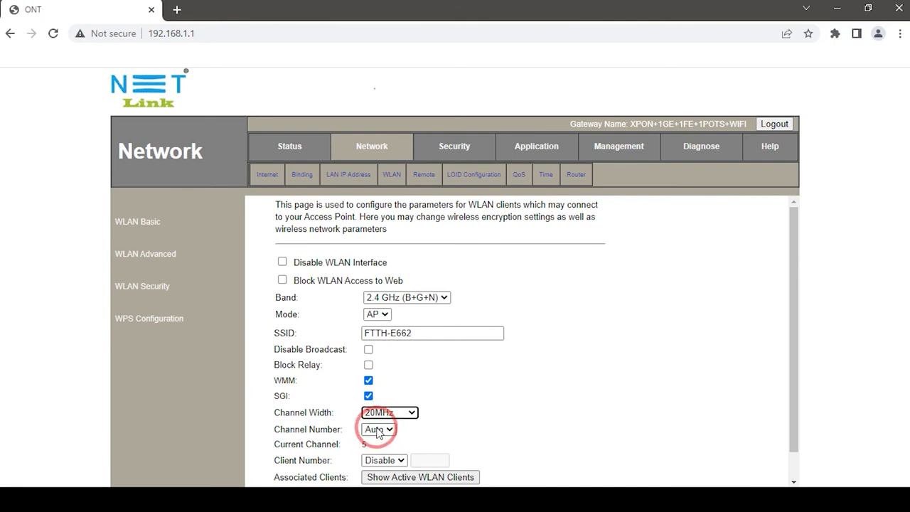
- Apply the changes so the 20MHz channel width is saved
scroll(down, 3)
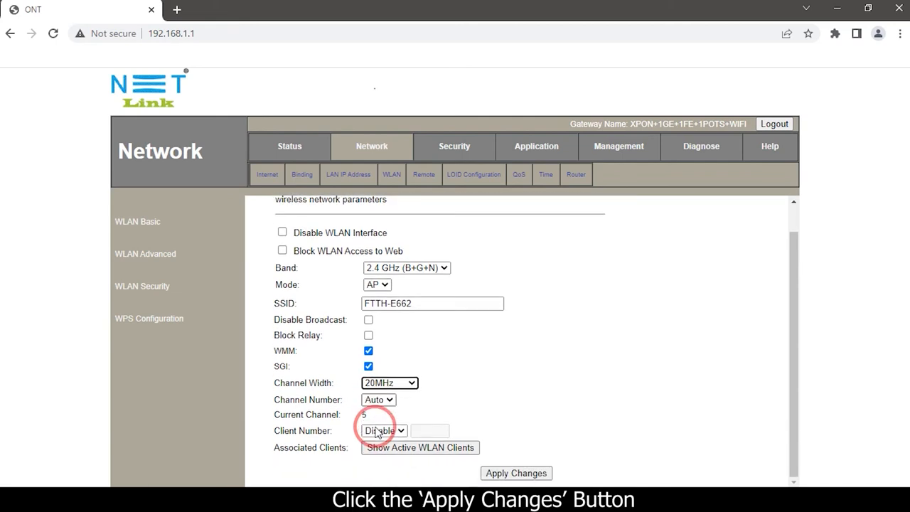
click(515, 473)
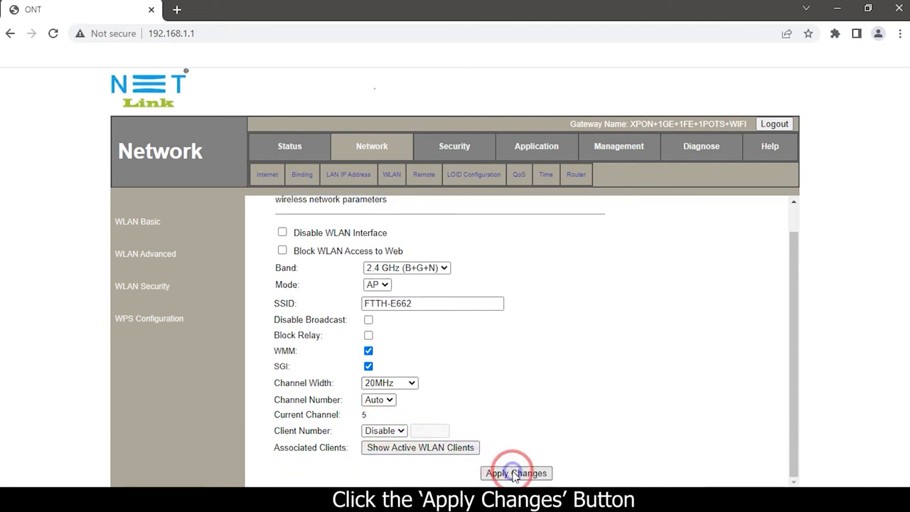
click(516, 472)
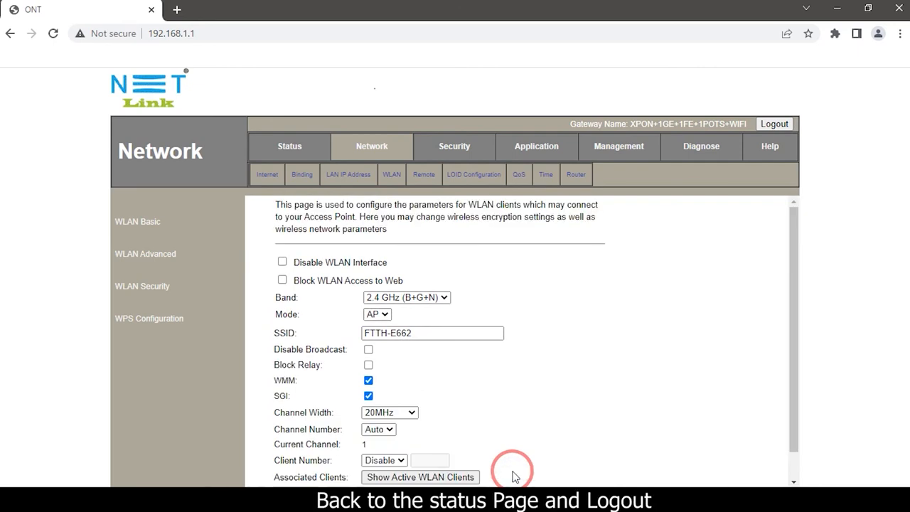
mouse_move(301, 173)
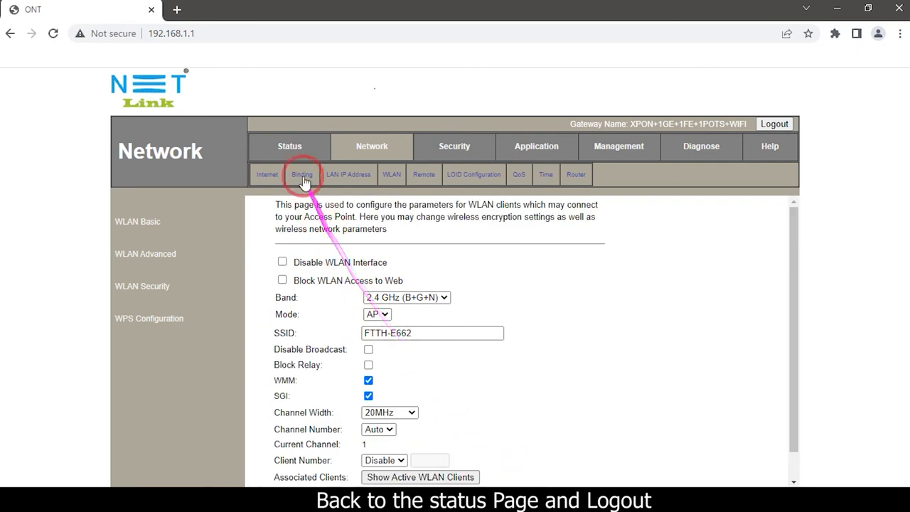
- Return to the Status overview and log out to the login page
click(290, 145)
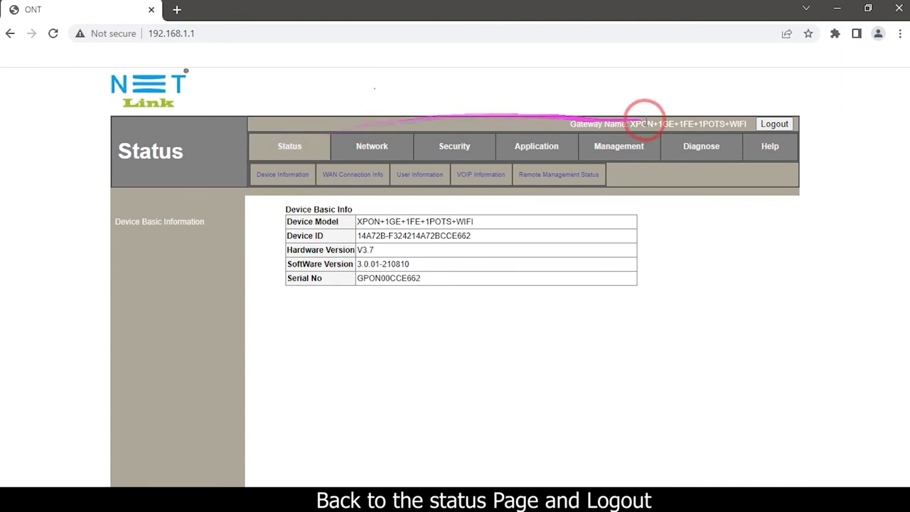
click(774, 122)
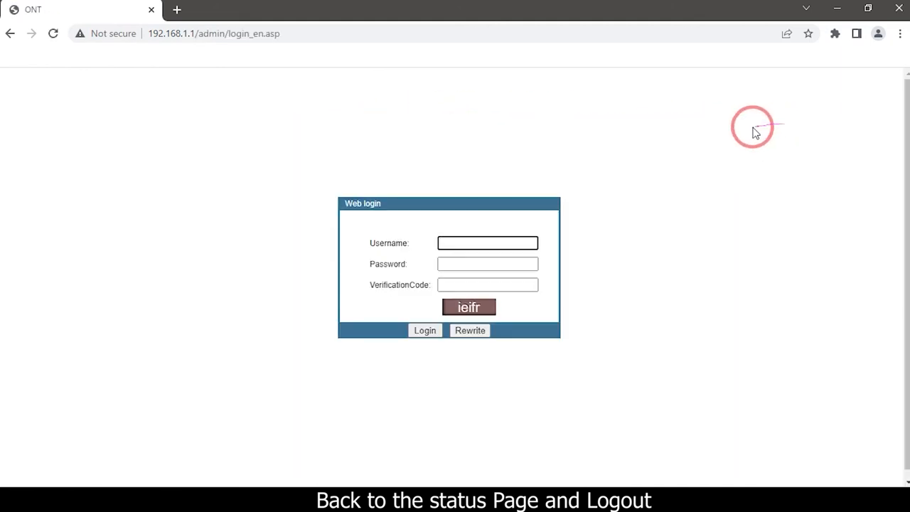